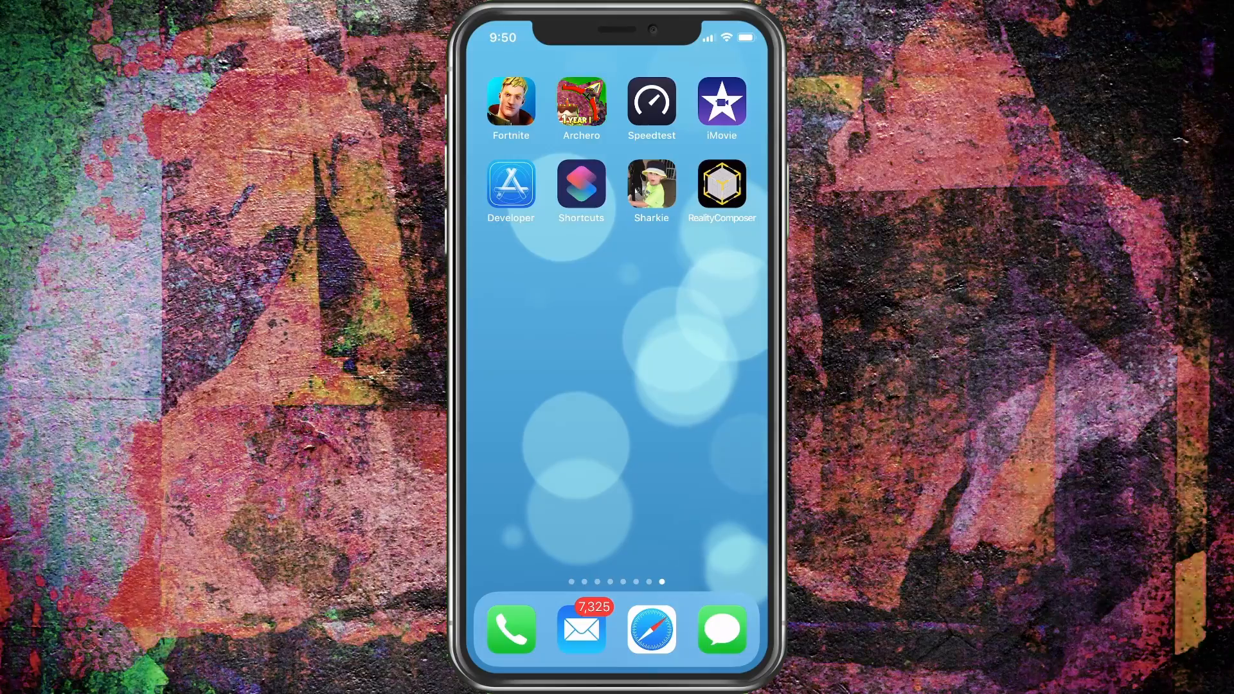
Swipe the home screen to the previous page of apps with Nighthawk and Etsy
scroll(left, 3)
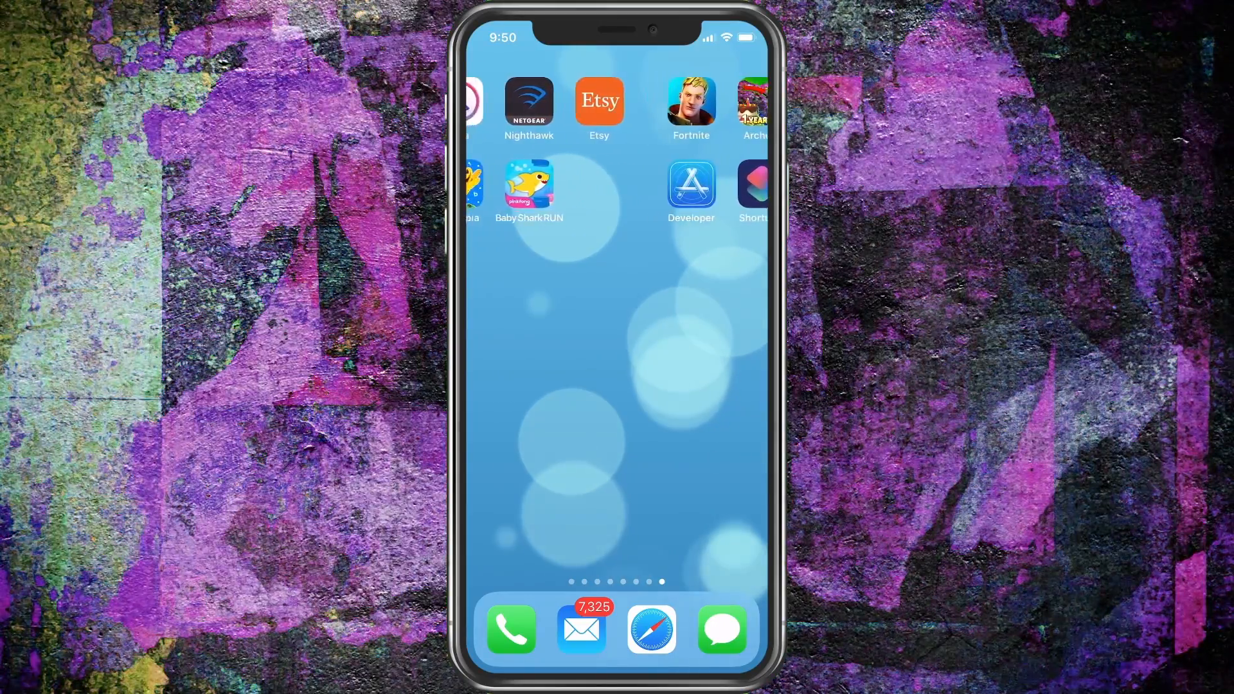
scroll(left, 3)
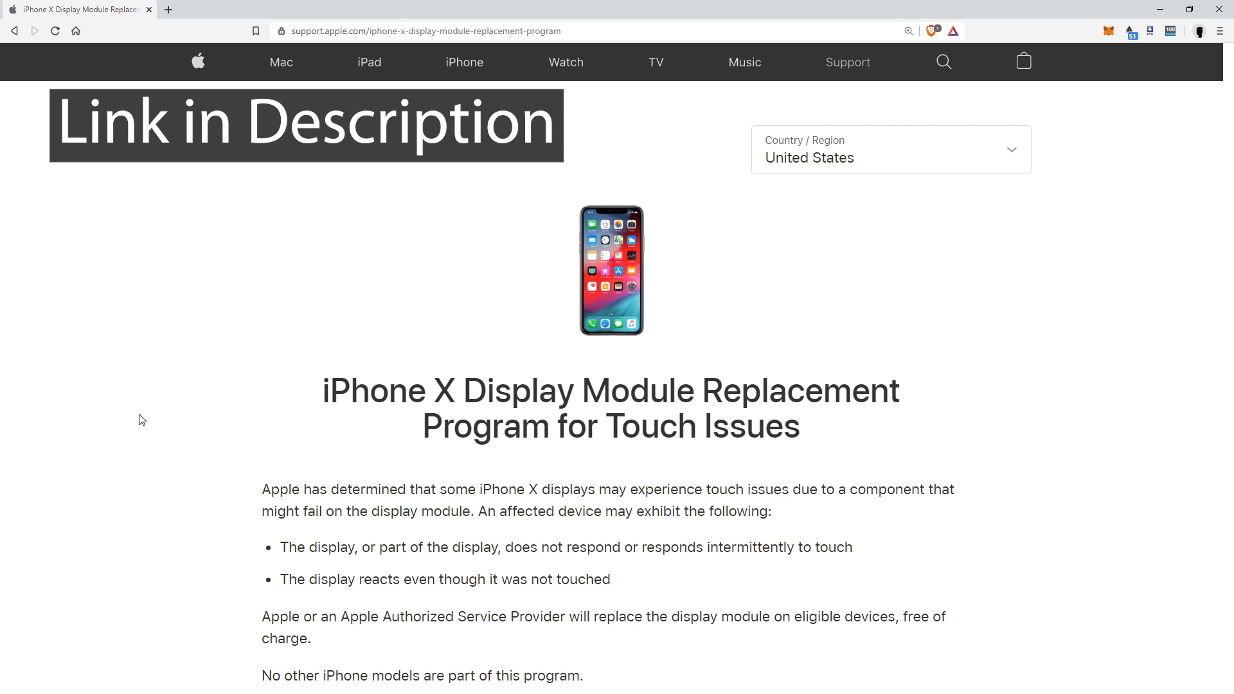
mouse_move(173, 442)
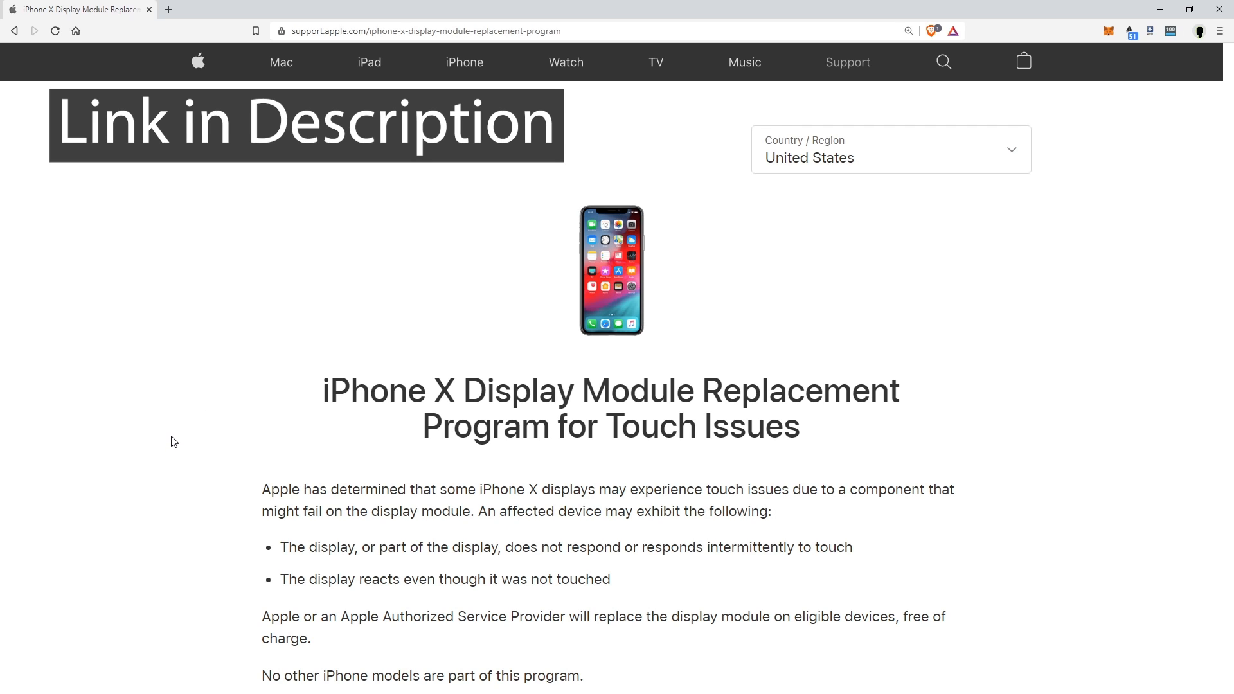
Scroll the replacement program page down to the Service Process heading
scroll(down, 3)
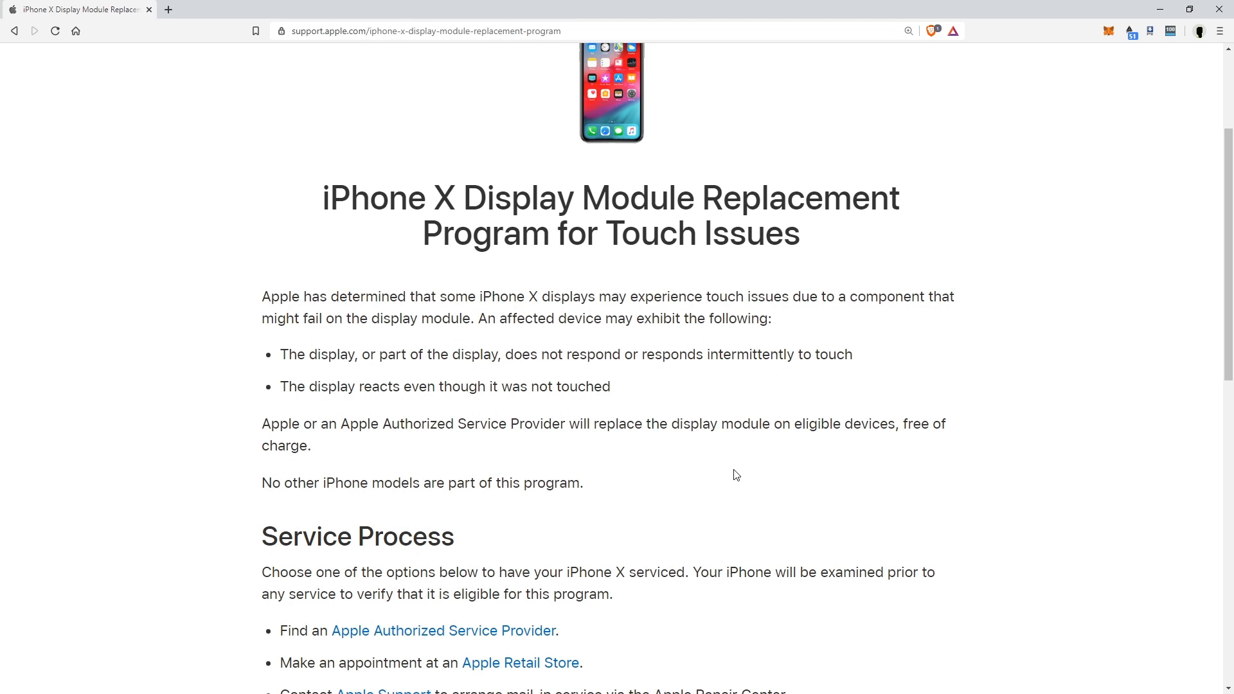
mouse_move(739, 482)
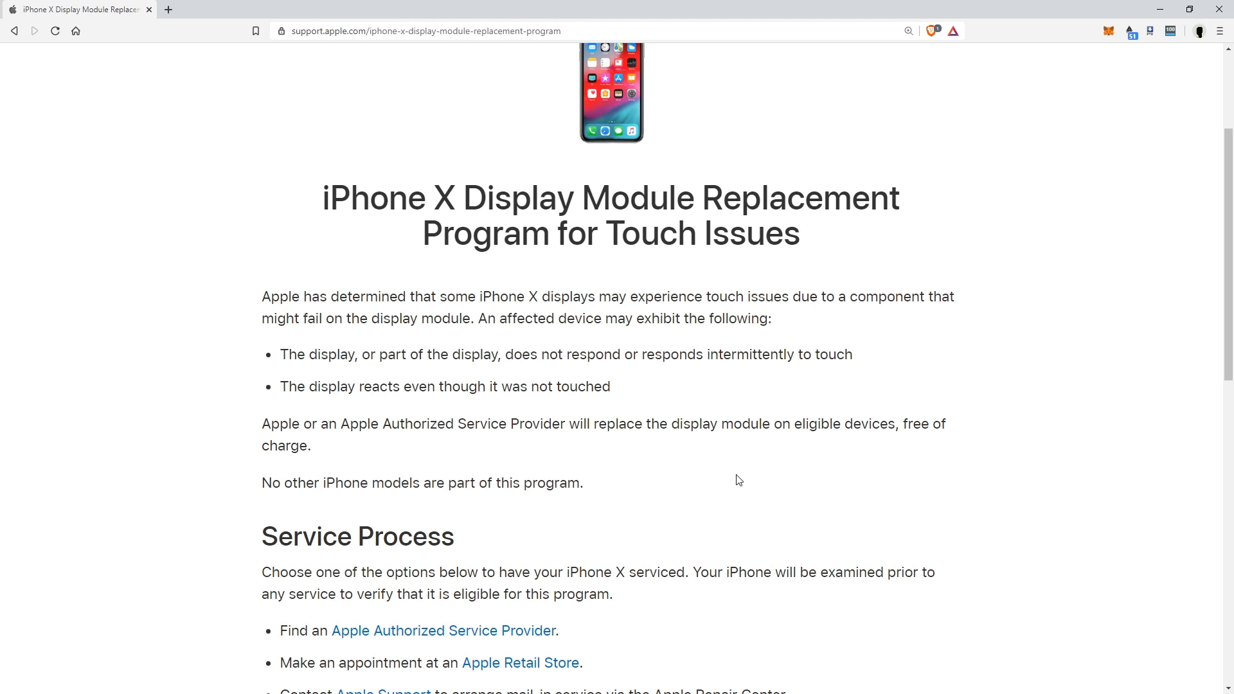
mouse_move(855, 512)
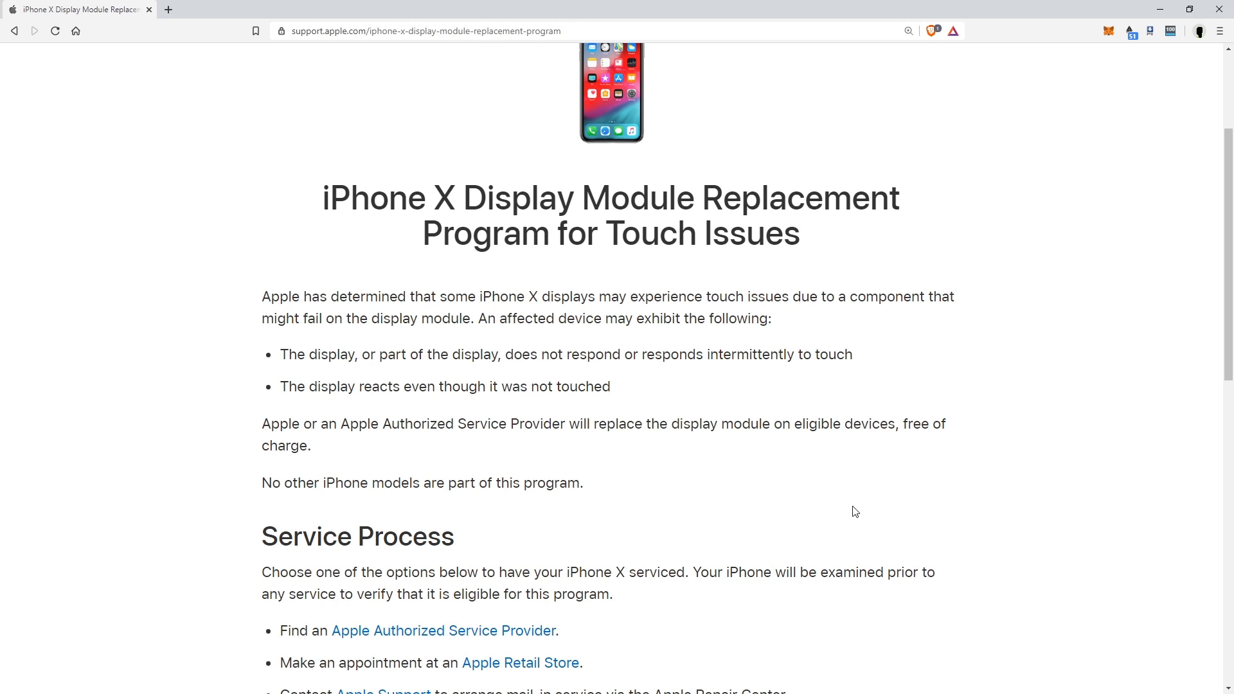
Scroll down through the three service options, backup advice and damage caveat
scroll(down, 3)
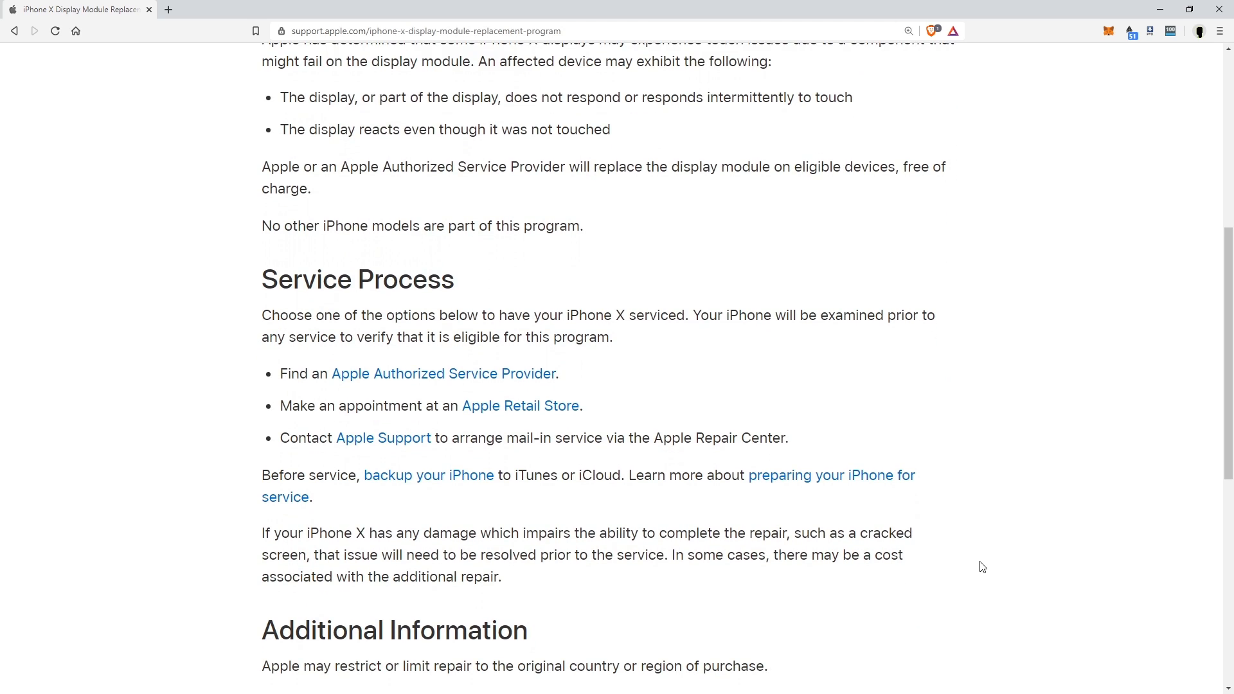
mouse_move(987, 567)
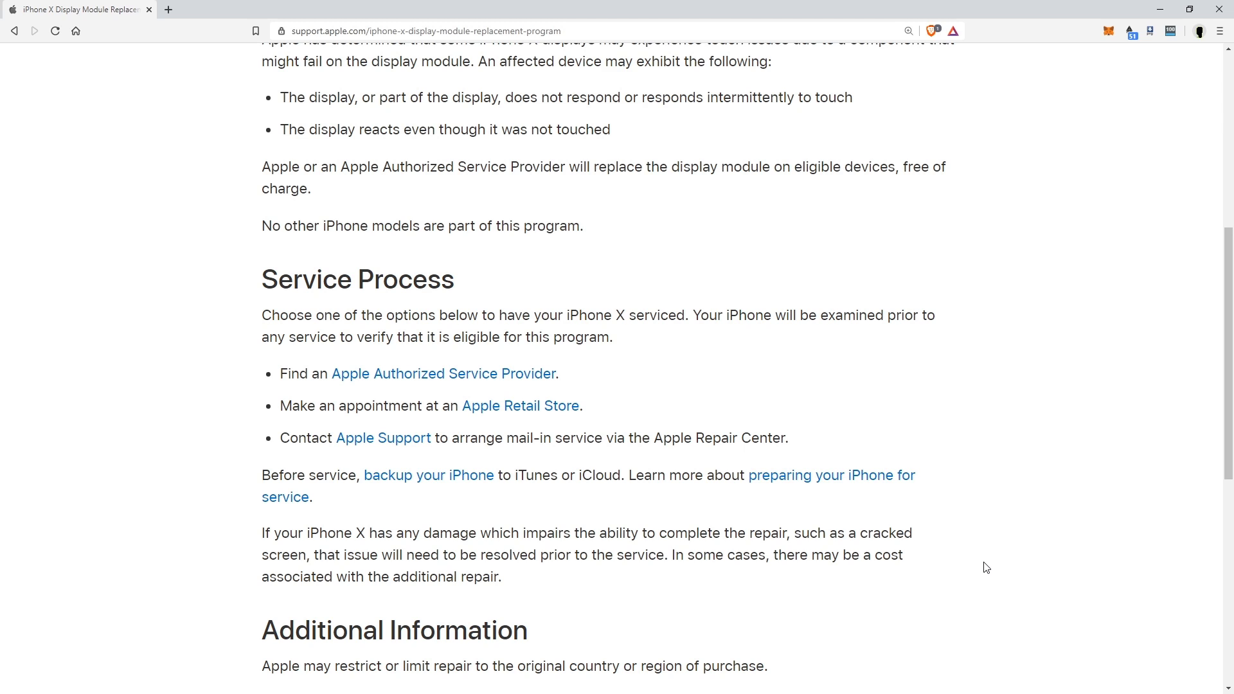
Scroll to the bottom to show the refund contact and three-year coverage note
scroll(down, 3)
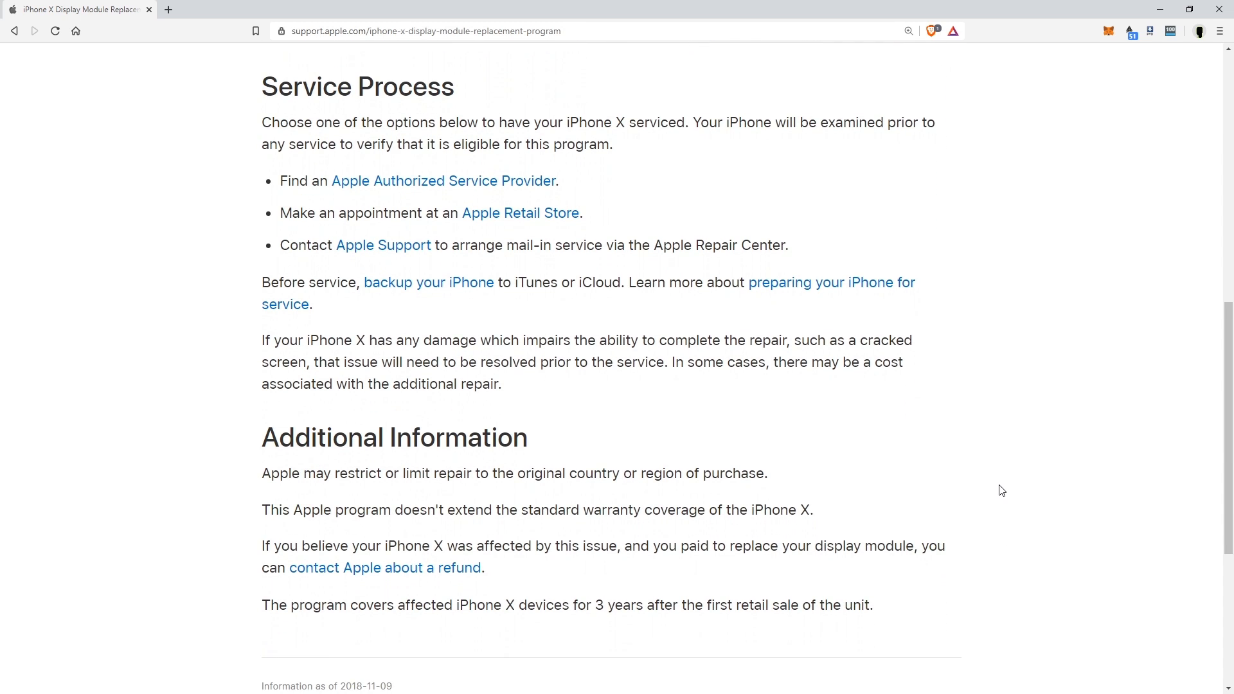
mouse_move(1055, 484)
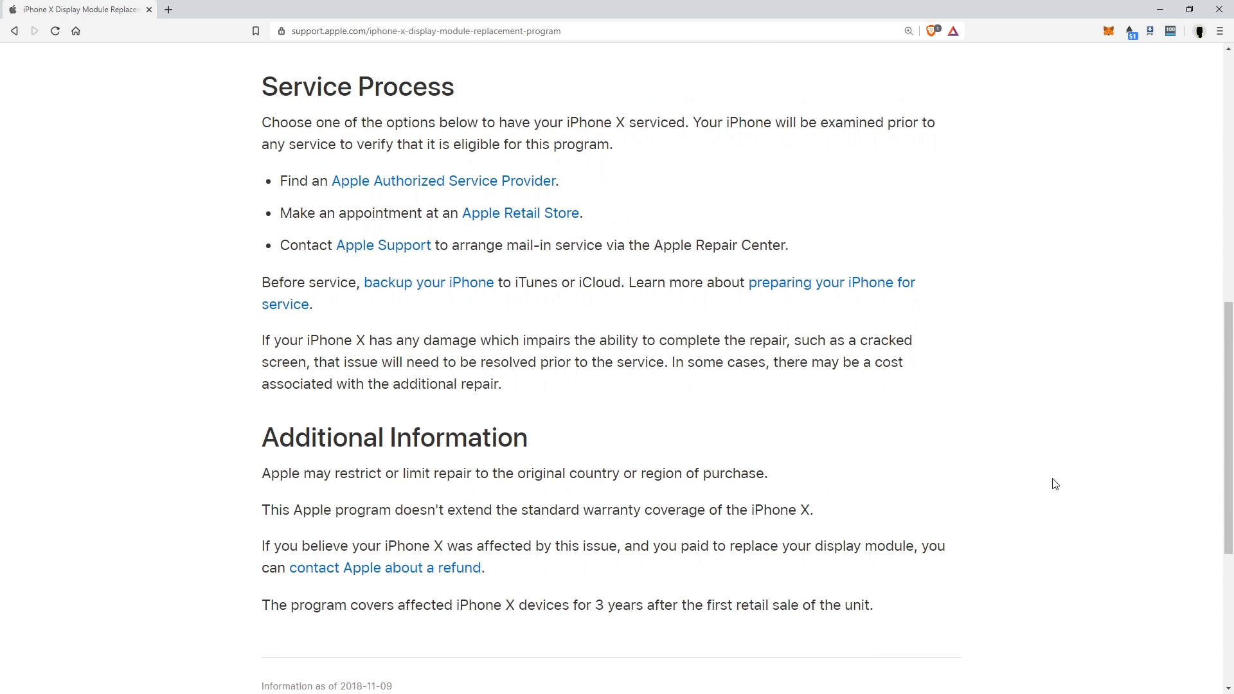
mouse_move(473, 535)
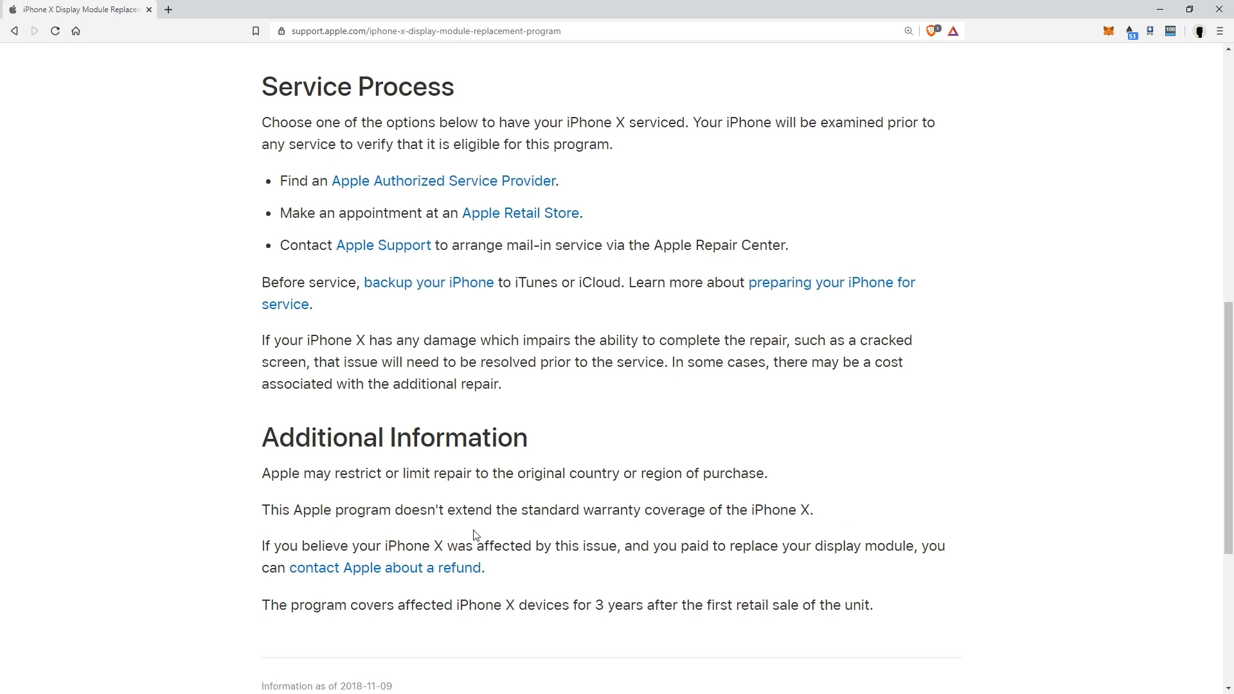
mouse_move(990, 486)
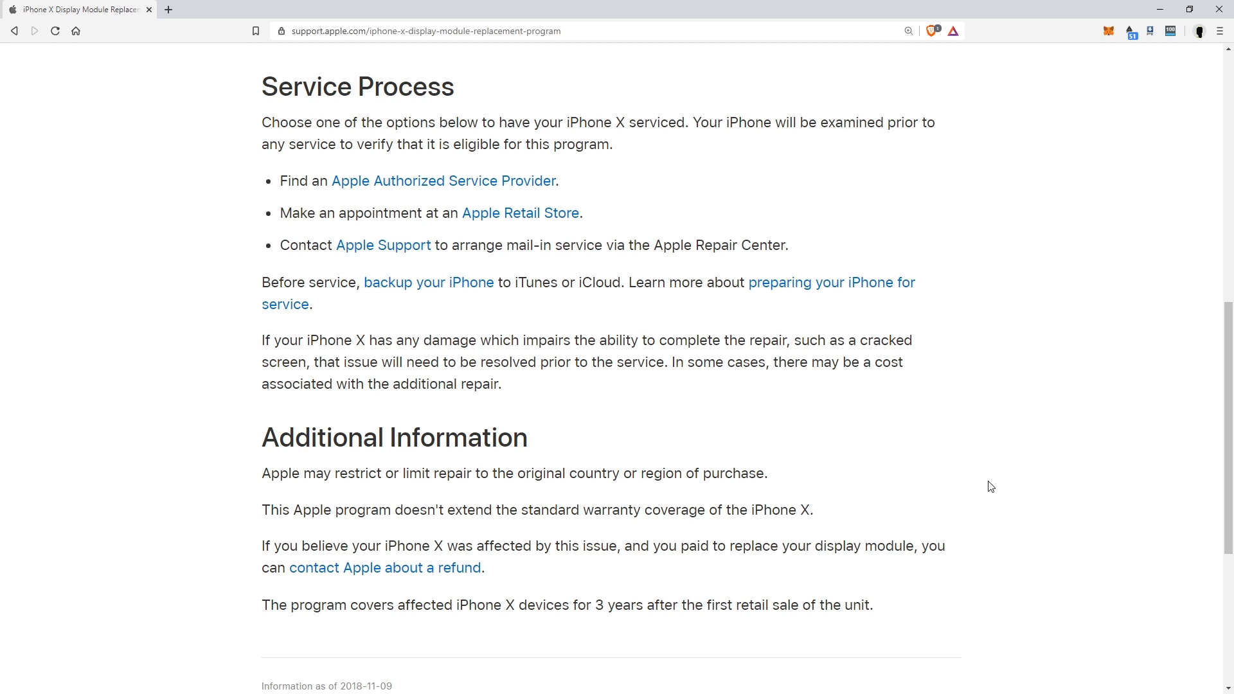
Scroll back to the introduction and highlight 'No other iPhone models are part of this program.'
scroll(up, 3)
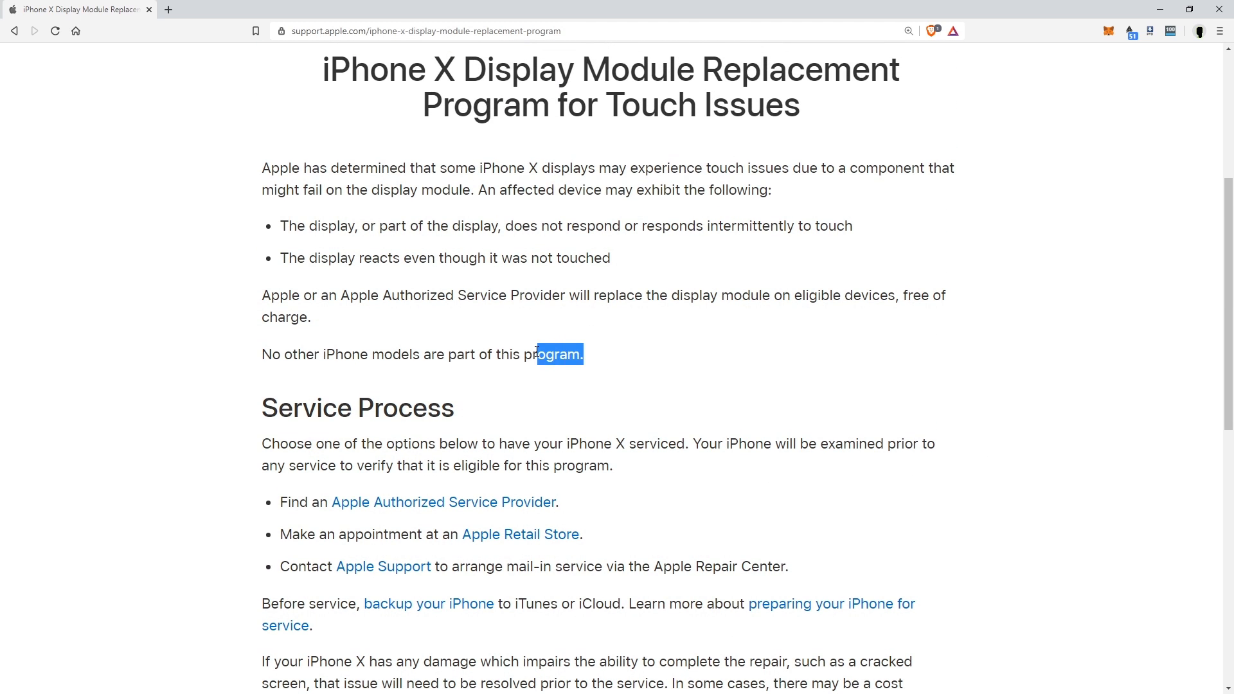
drag(533, 354, 262, 354)
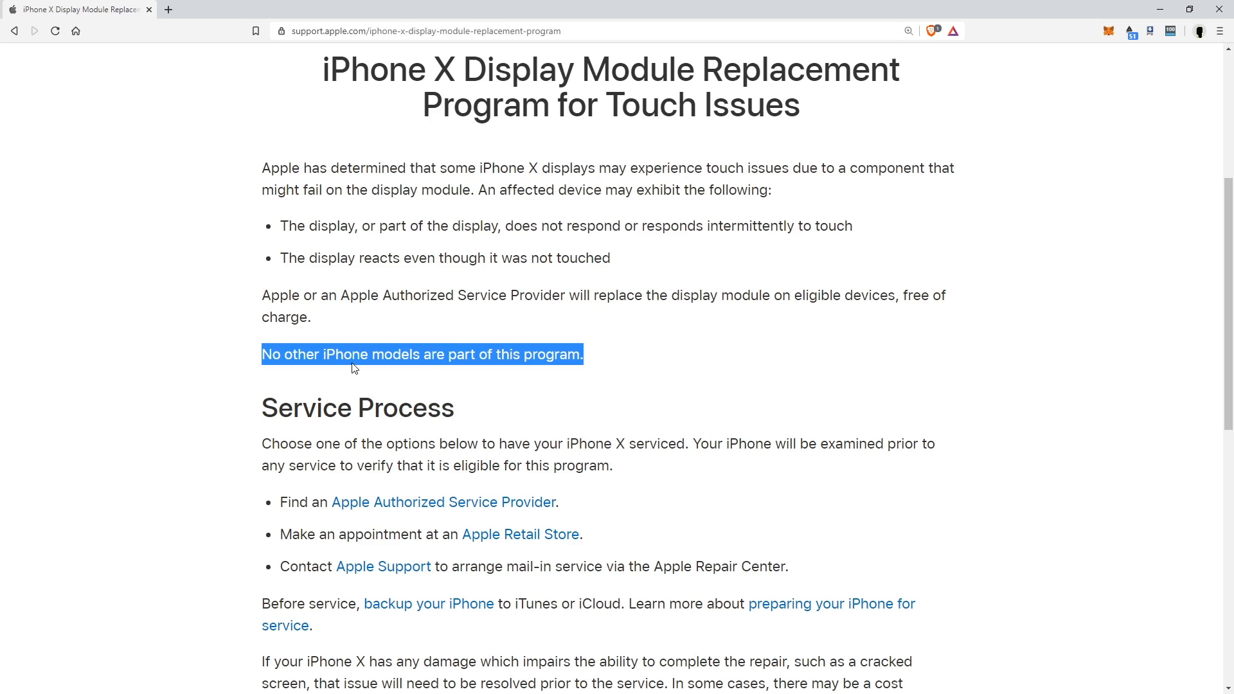